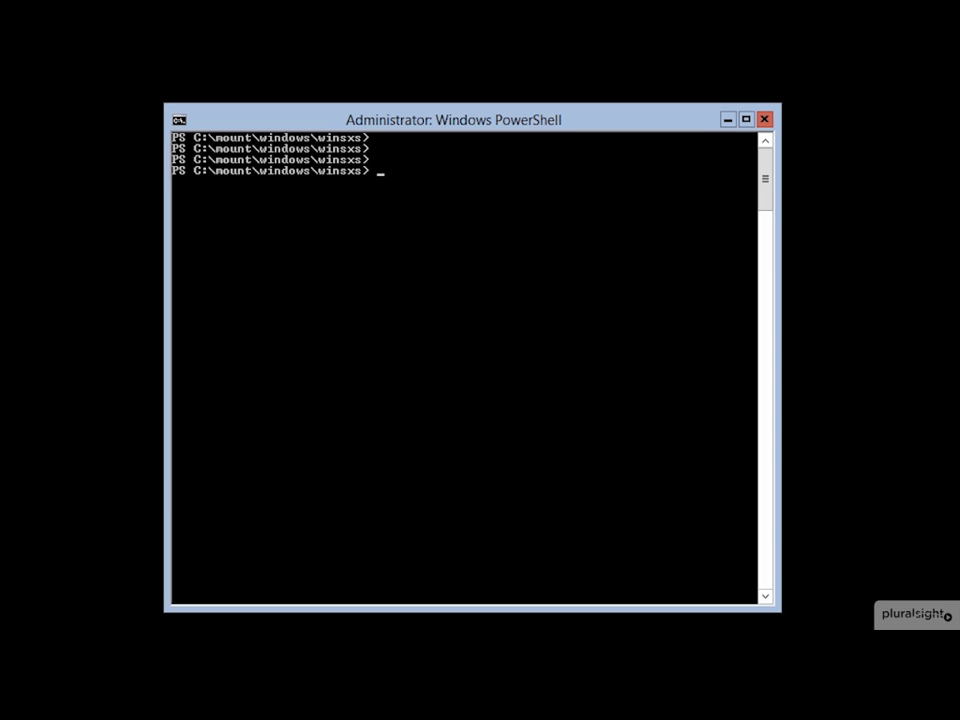
{"action": "mouse_move", "coordinate": [503, 346]}
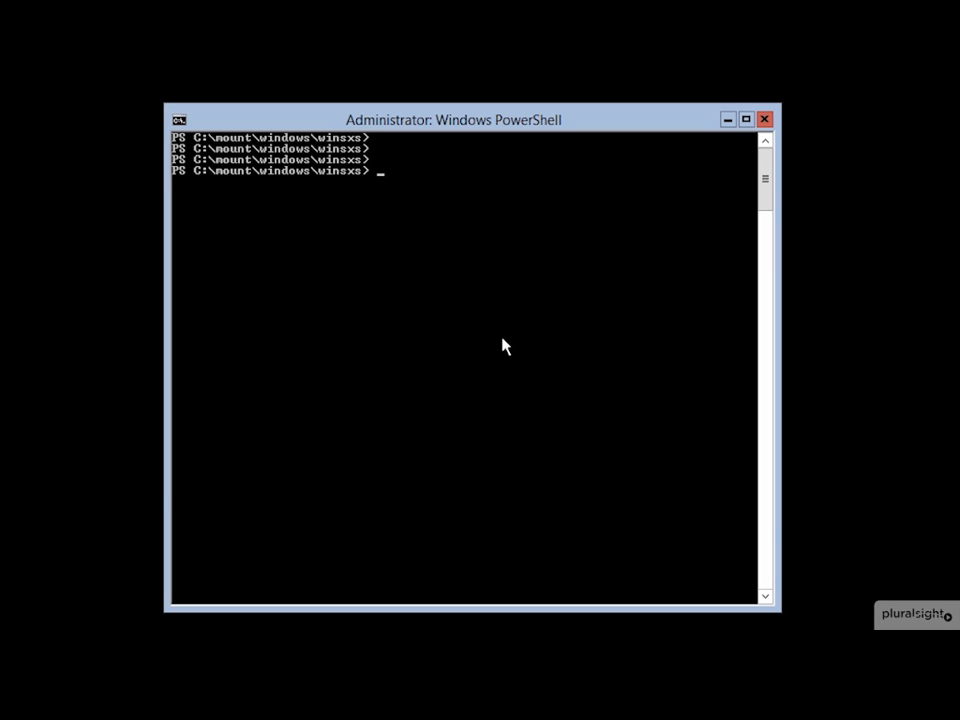
- Begin typing a cd command toward the drive root from the winsxs folder
{"action": "type", "text": "cd \\c"}
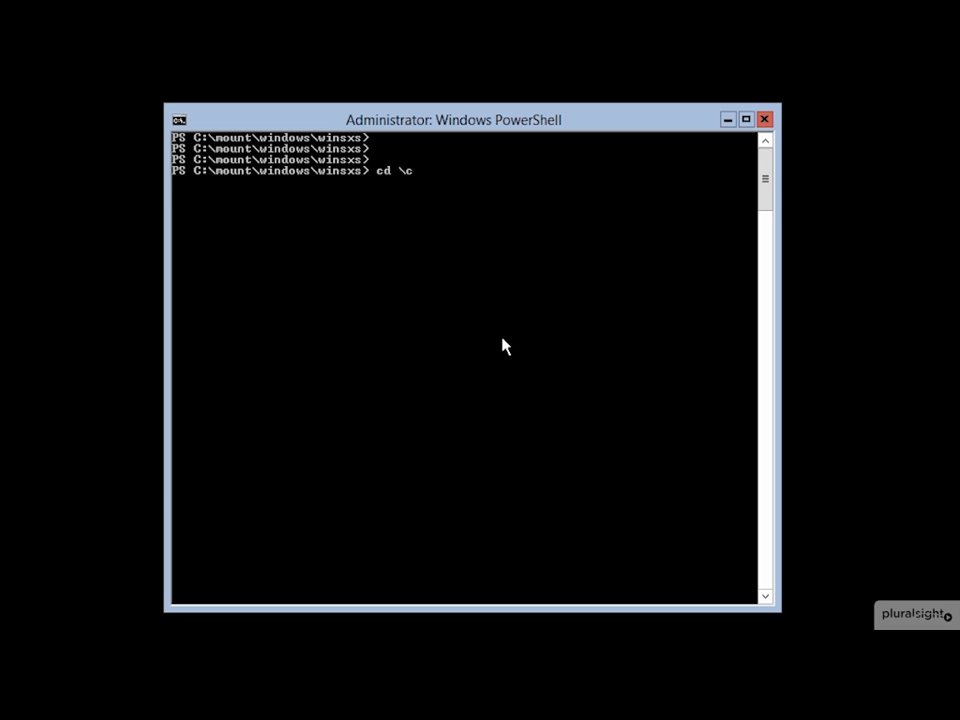
- Move to C:\mount, list its folders, and start typing another dir command
{"action": "key", "text": "Backspace"}
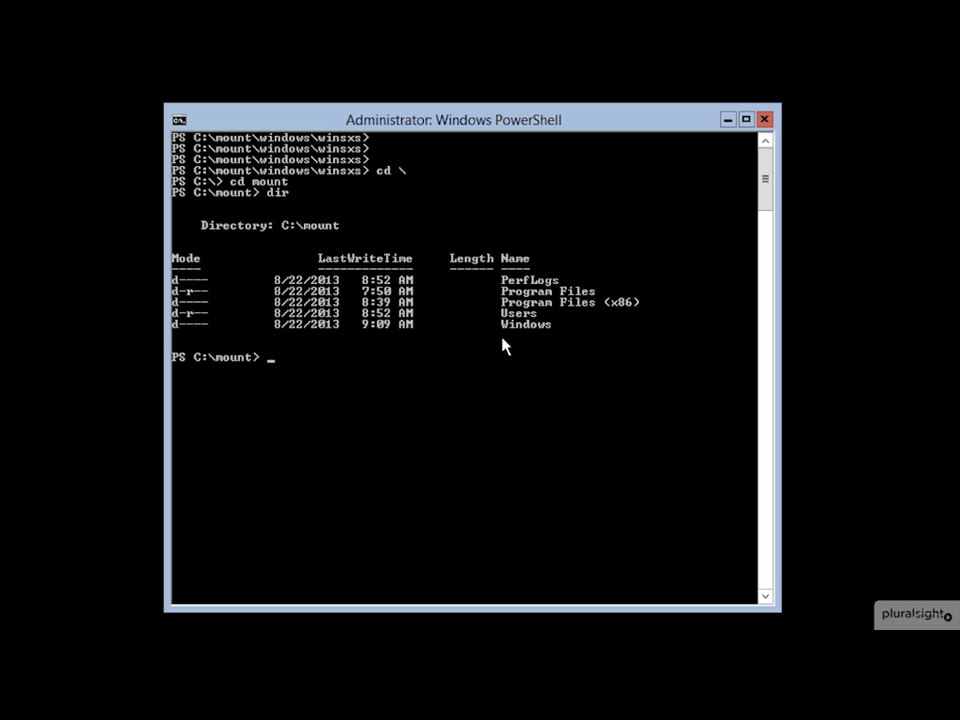
{"action": "type", "text": "di"}
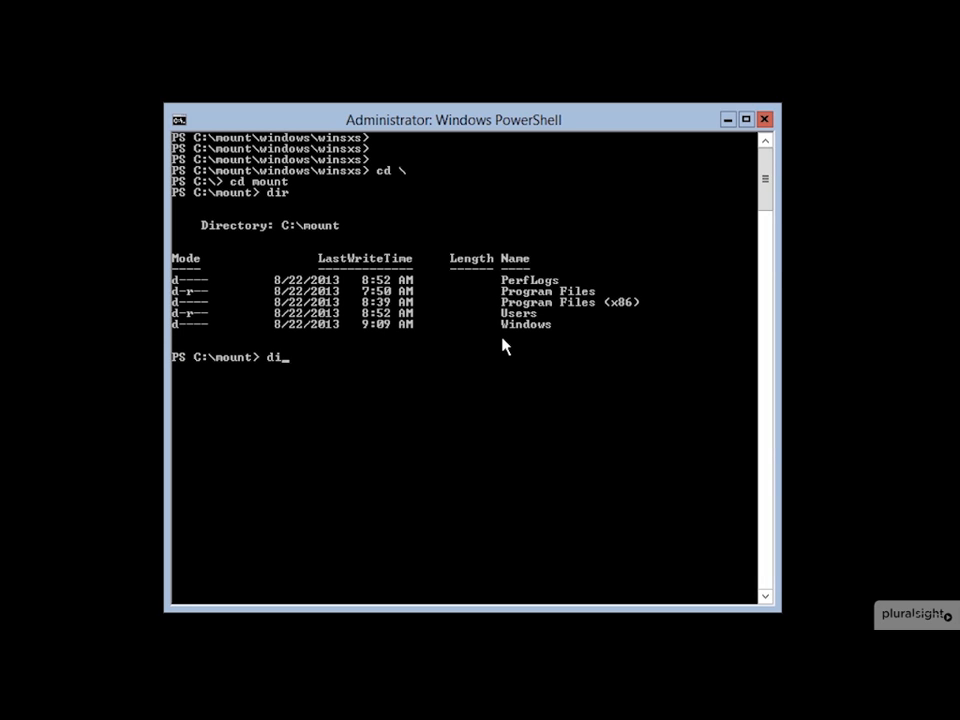
- Run dism /image:c:\mount /get-features to list feature states, then recall the command
{"action": "type", "text": "sm /image"}
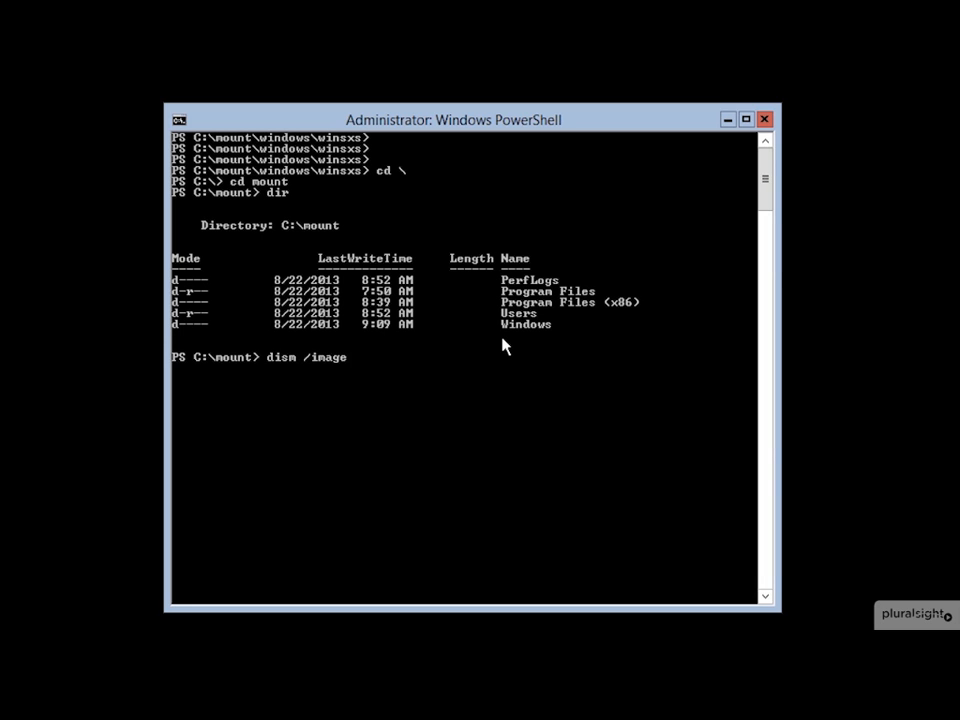
{"action": "type", "text": ":c:\\mount"}
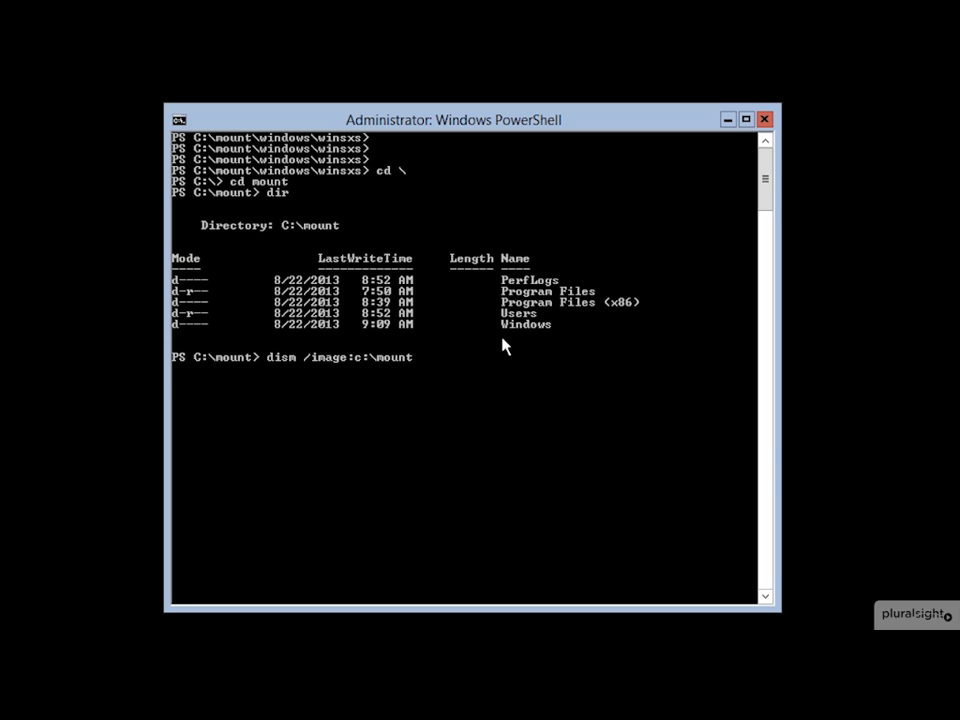
{"action": "type", "text": "/get-features"}
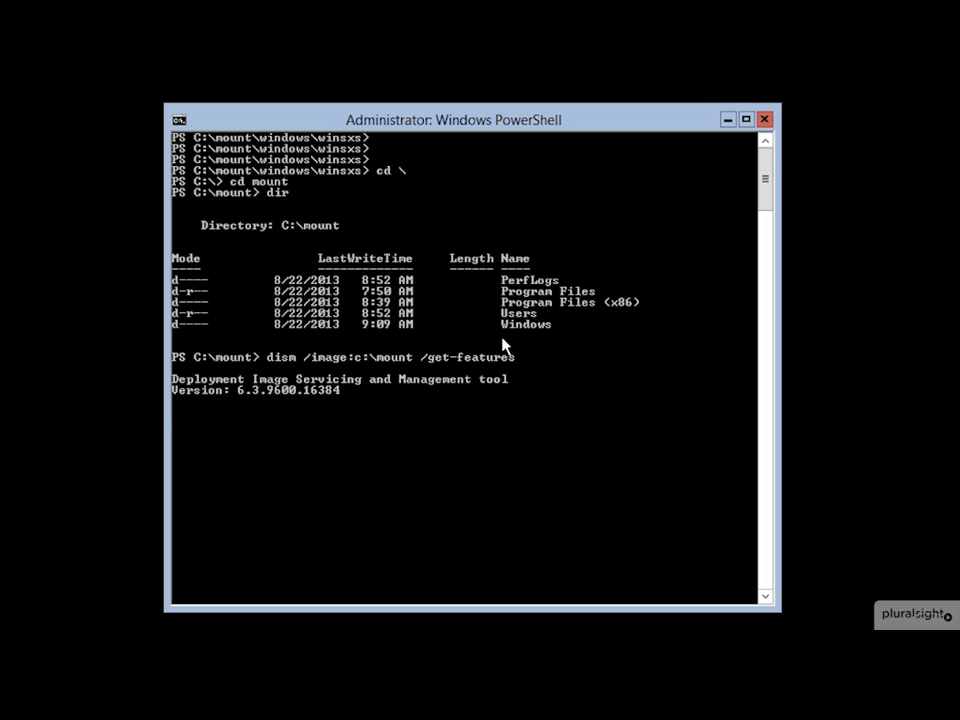
{"action": "key", "text": "Return"}
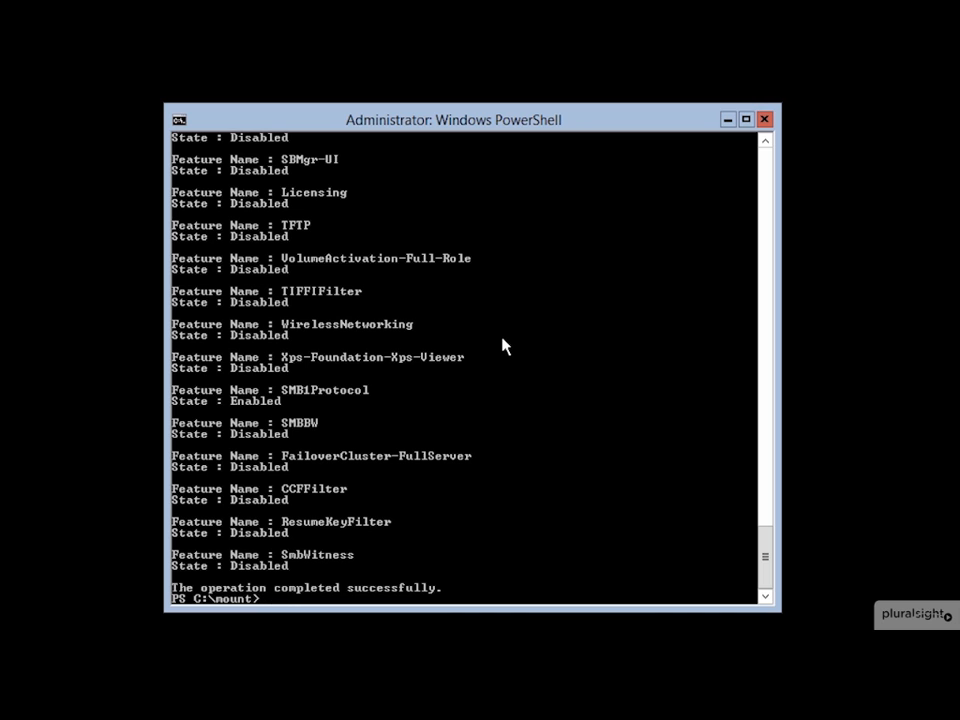
{"action": "type", "text": "dism /image:c:\\mount /get-features"}
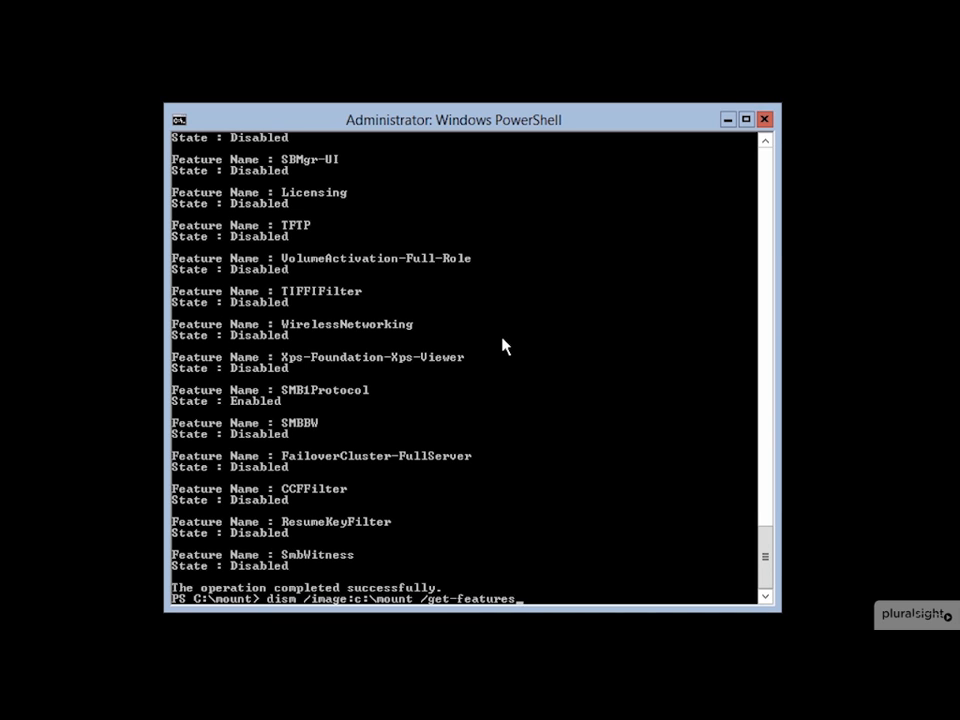
- Change the recalled command into /get-featureinfo /featurename:dhcpserver to query DHCPServer
{"action": "key", "text": "Backspace"}
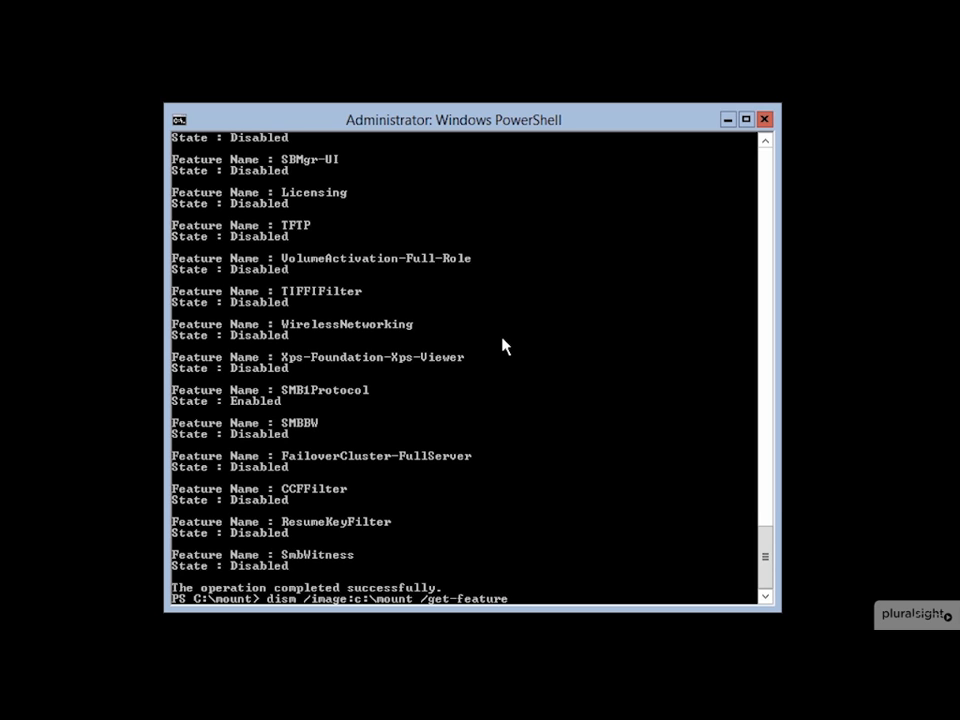
{"action": "type", "text": "info /"}
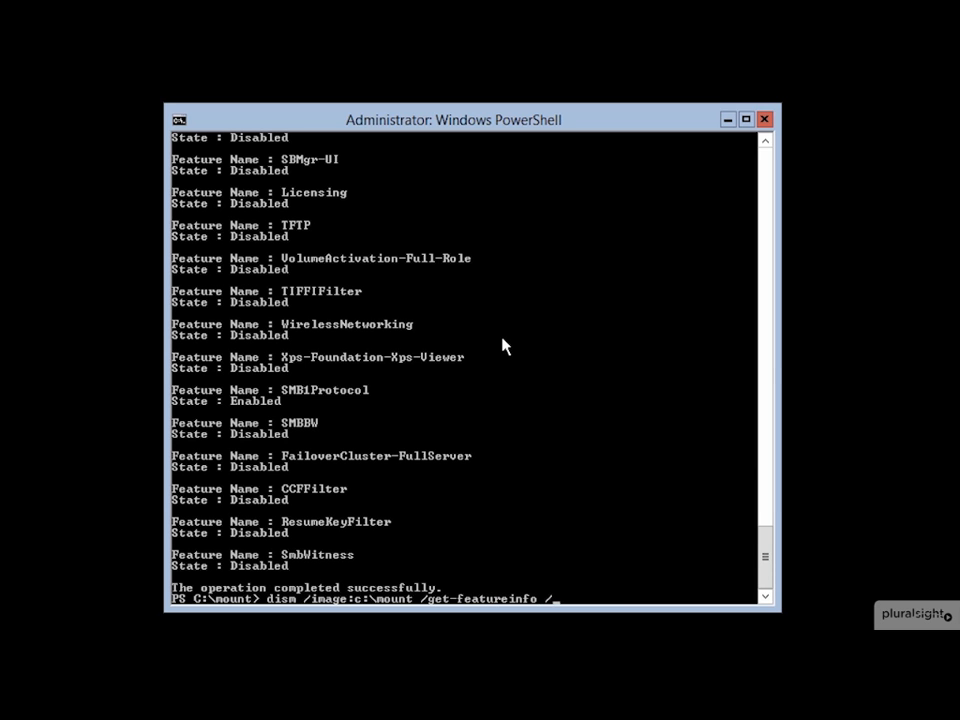
{"action": "type", "text": "featurename"}
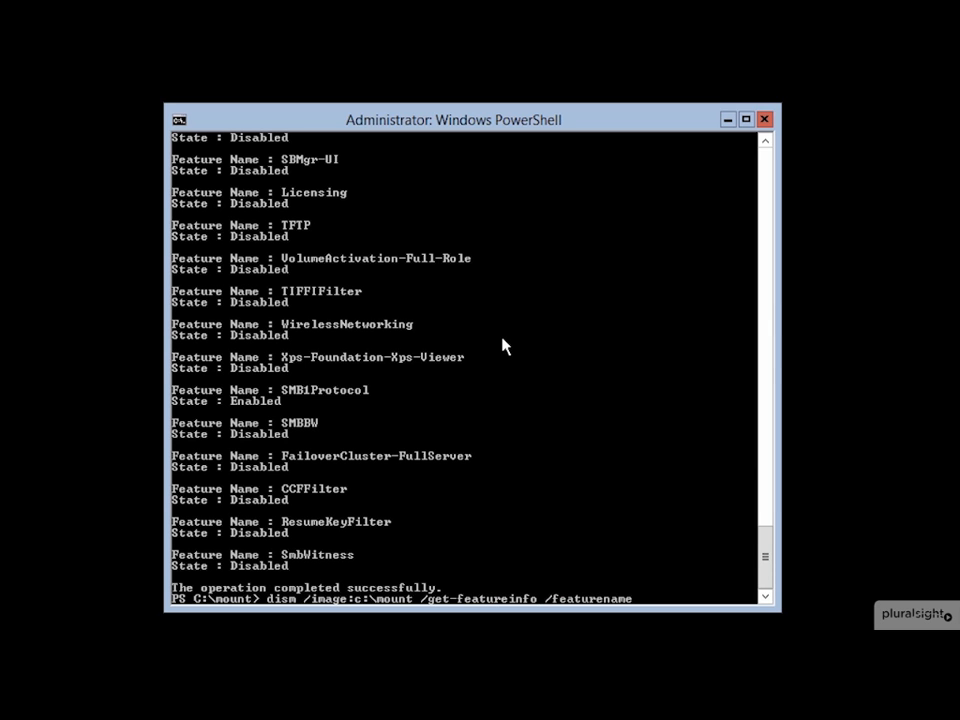
{"action": "mouse_move", "coordinate": [325, 360]}
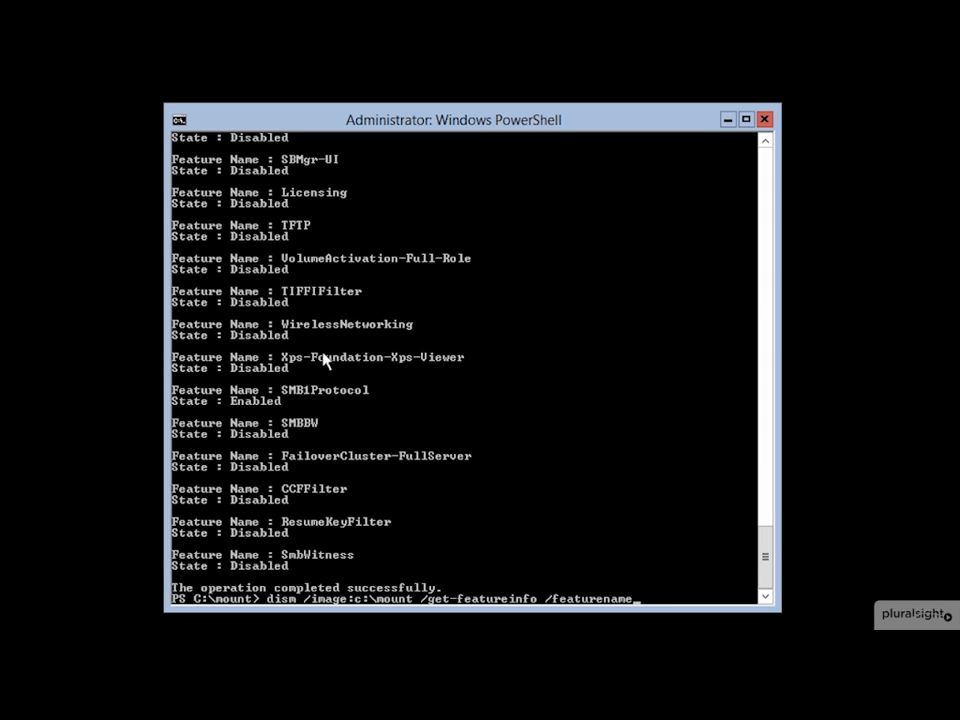
{"action": "mouse_move", "coordinate": [832, 456]}
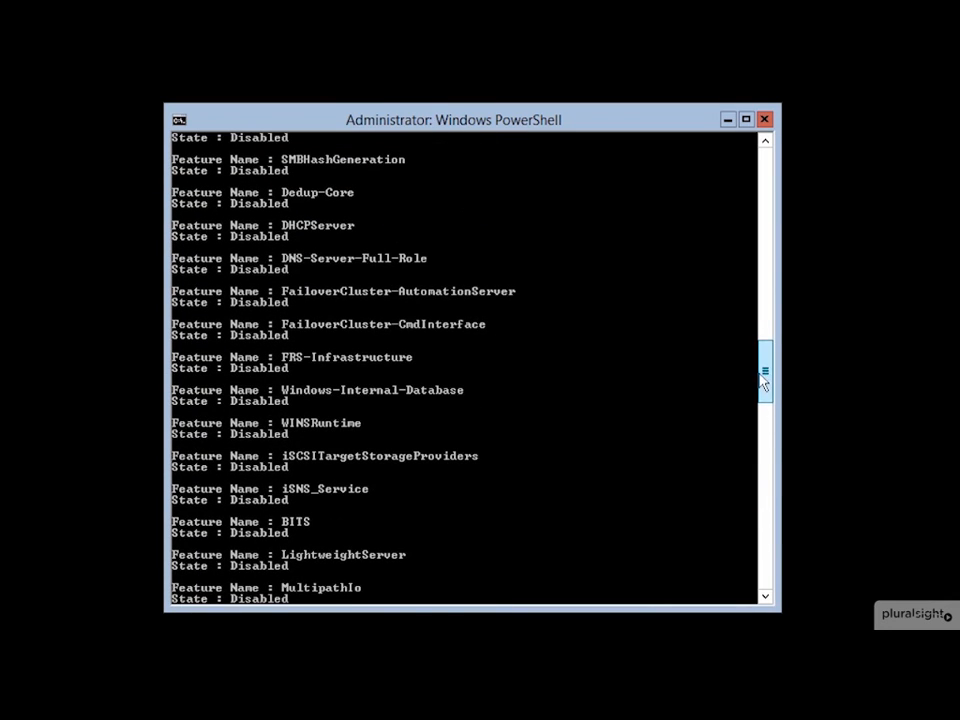
{"action": "mouse_move", "coordinate": [315, 225]}
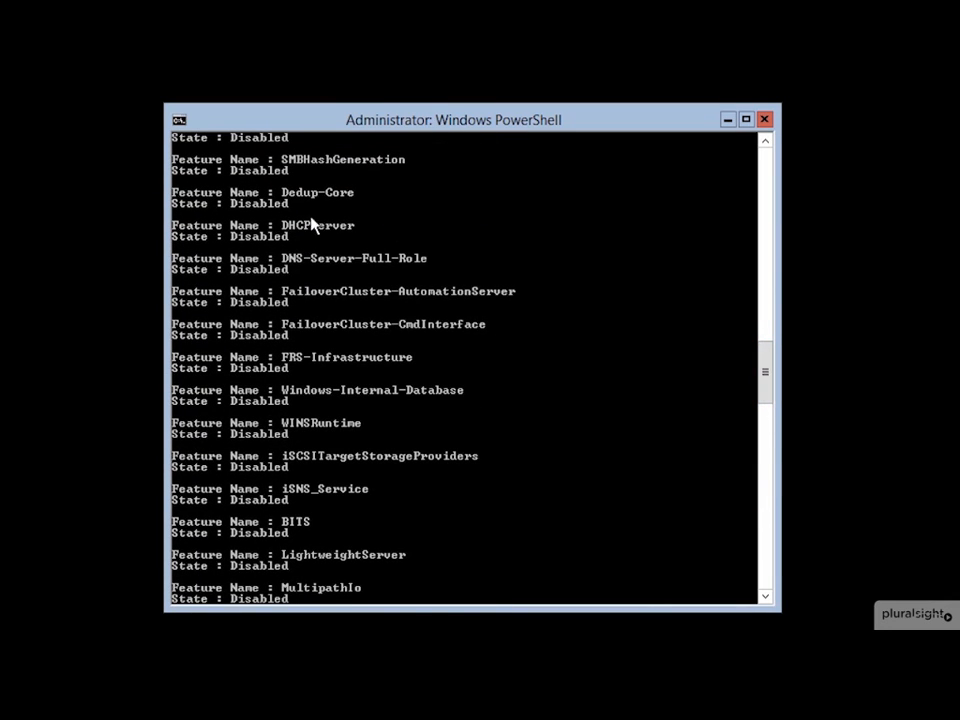
{"action": "mouse_move", "coordinate": [275, 248]}
{"action": "type", "text": "dism /image:c:\\mount /get-featureinfo /featurename"}
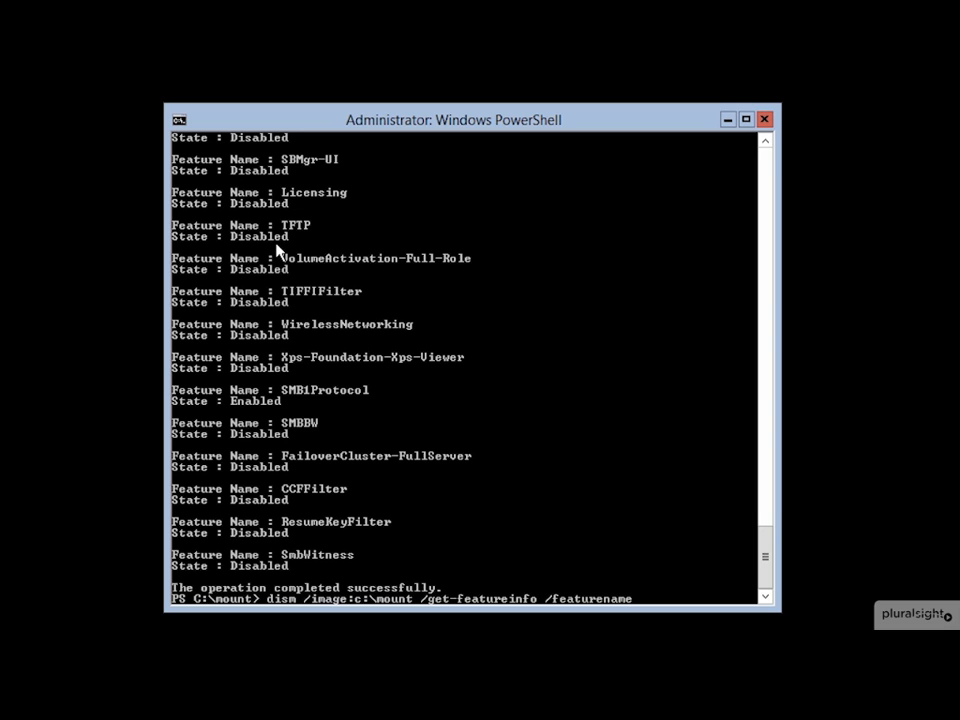
{"action": "type", "text": ":dhcpserver"}
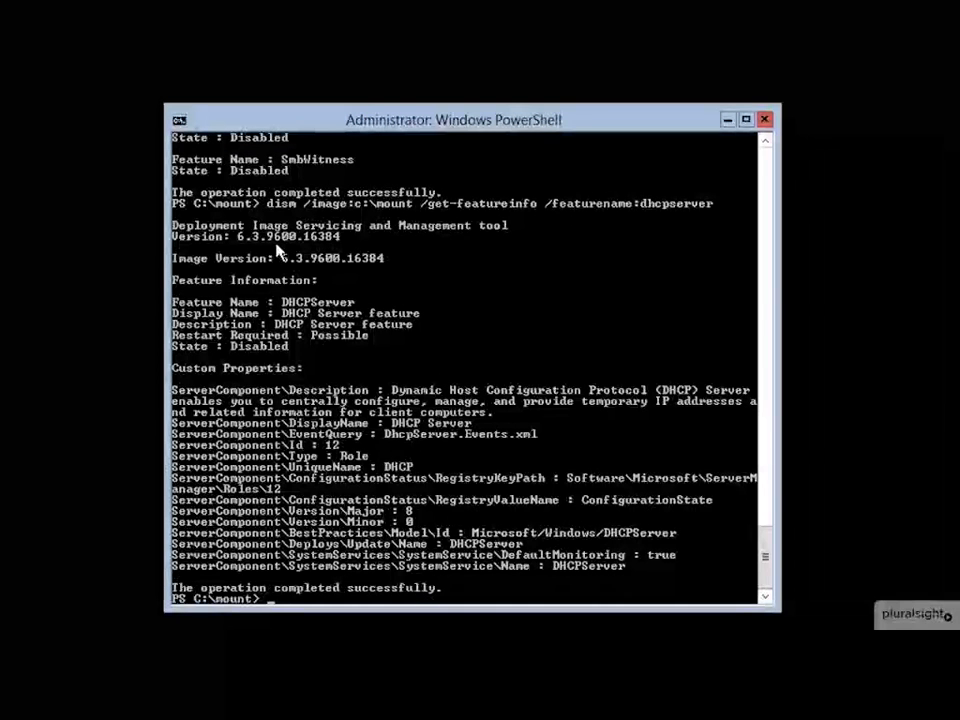
{"action": "mouse_move", "coordinate": [398, 452]}
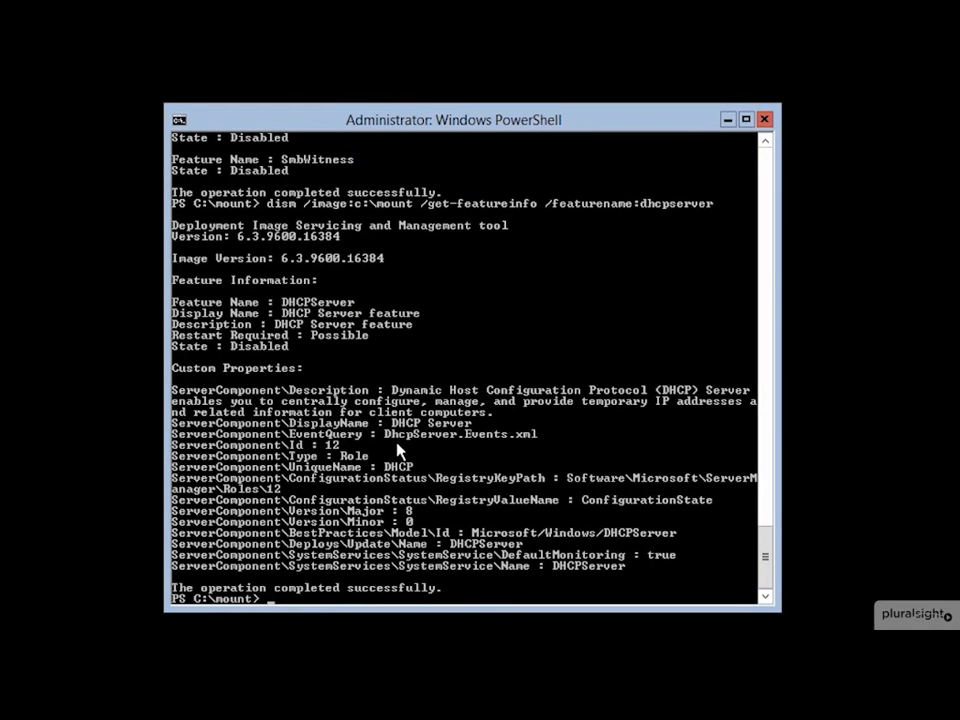
{"action": "mouse_move", "coordinate": [388, 500]}
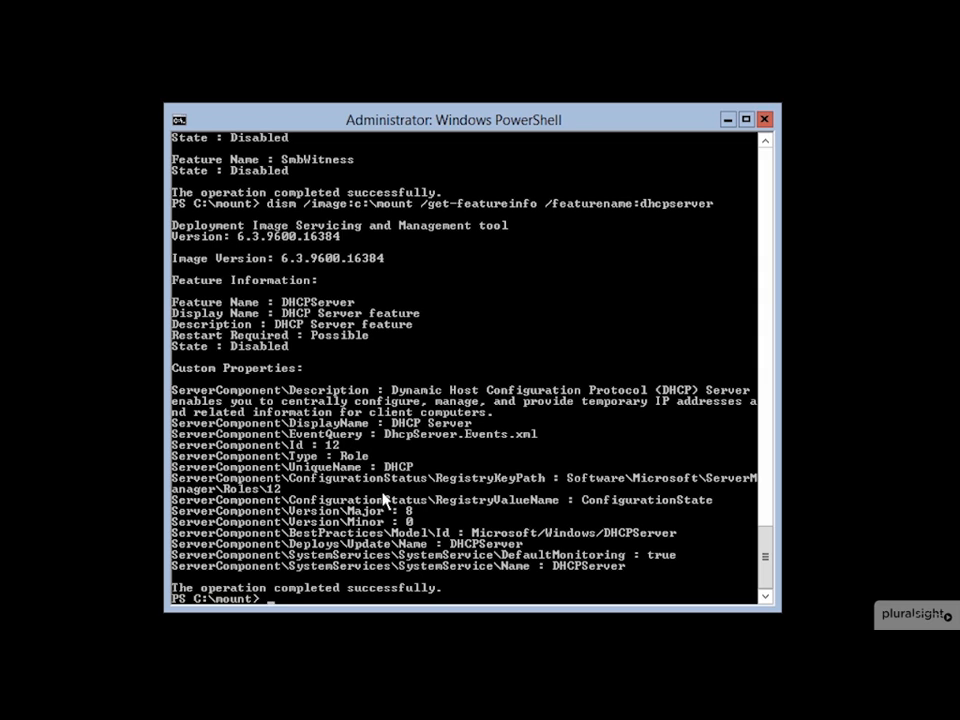
{"action": "mouse_move", "coordinate": [548, 342]}
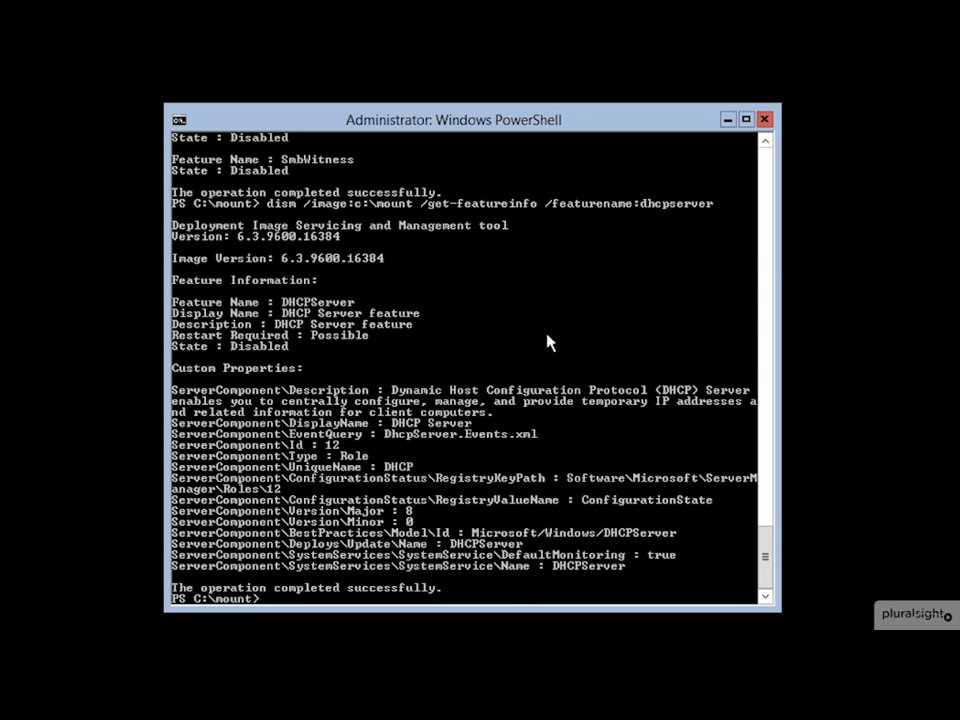
{"action": "mouse_move", "coordinate": [277, 364]}
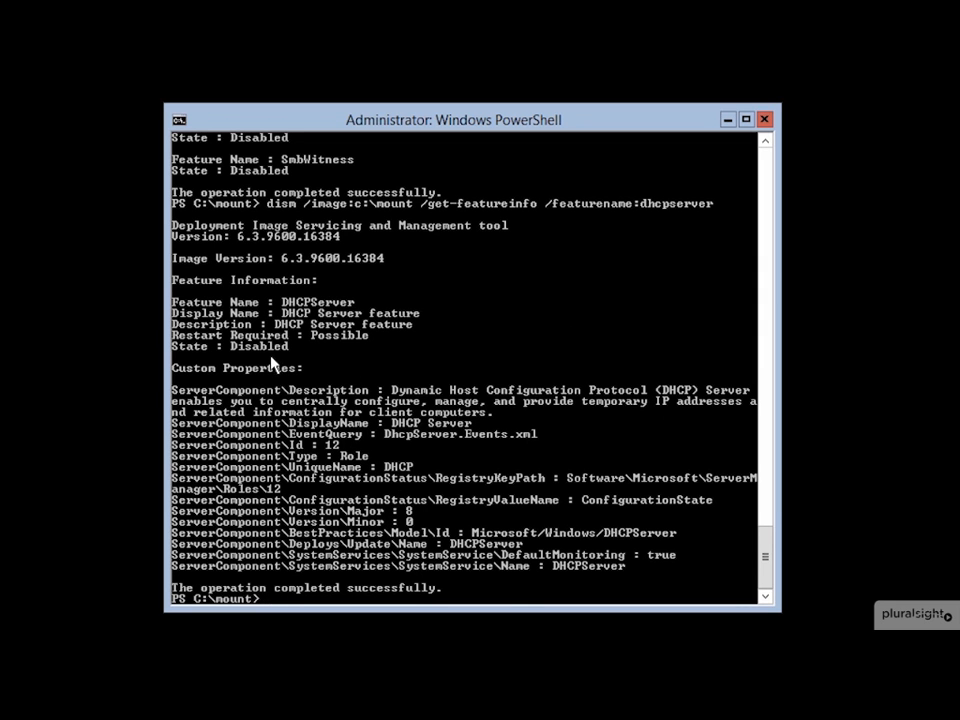
{"action": "mouse_move", "coordinate": [338, 364]}
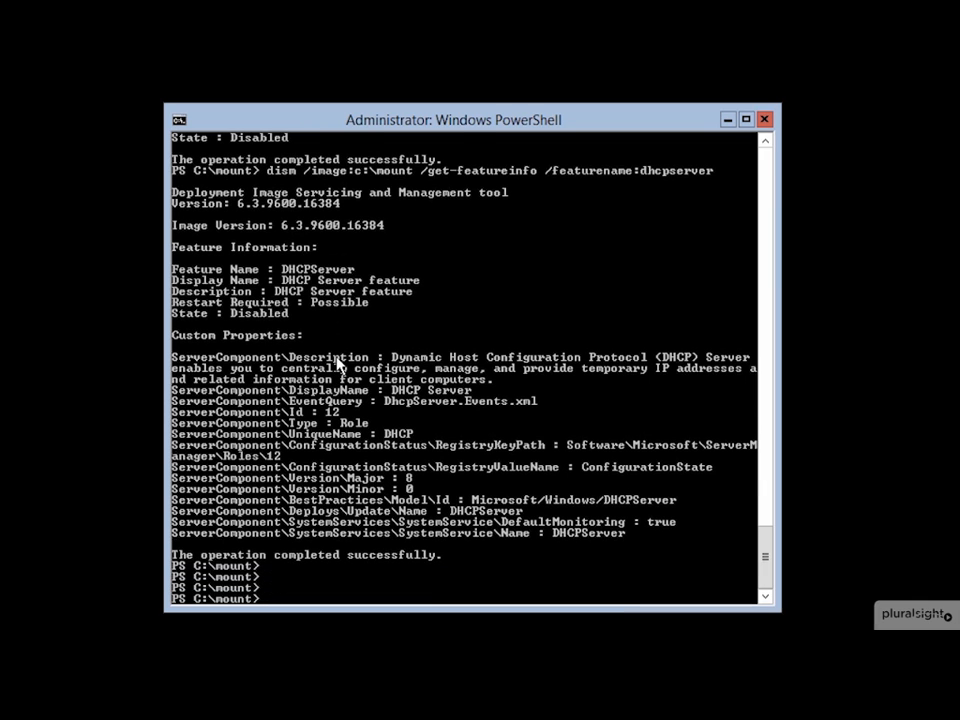
- Enable the DHCPServer feature via DISM, then type dism /unmount-image /commit
{"action": "type", "text": "dism /image:c:\\mount /get-featureinfo /featurename:dhcpserver"}
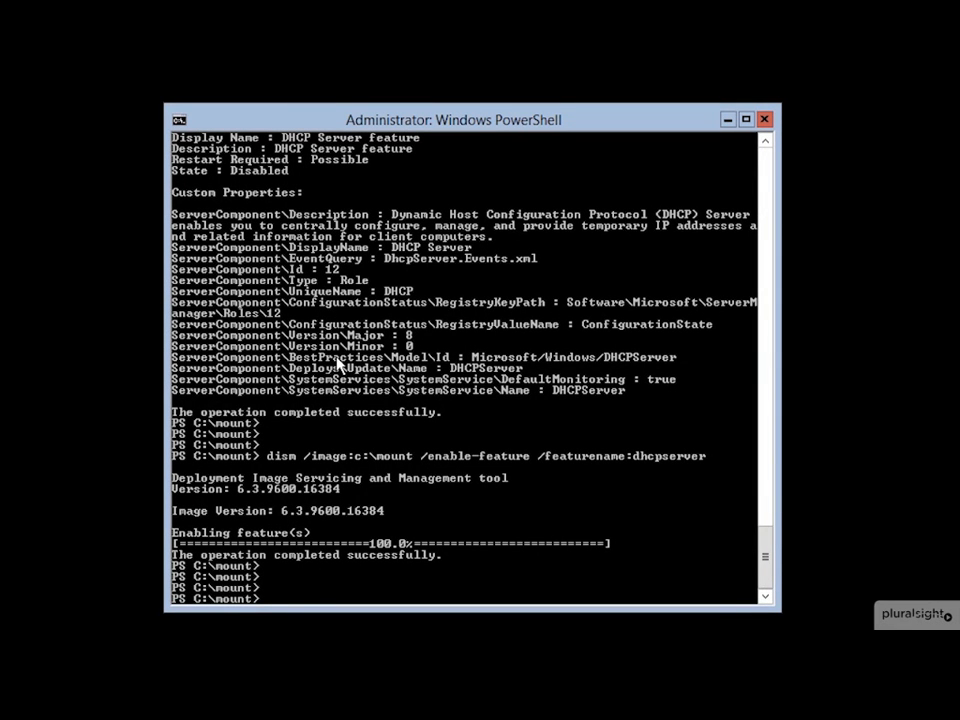
{"action": "type", "text": "dism /unmo"}
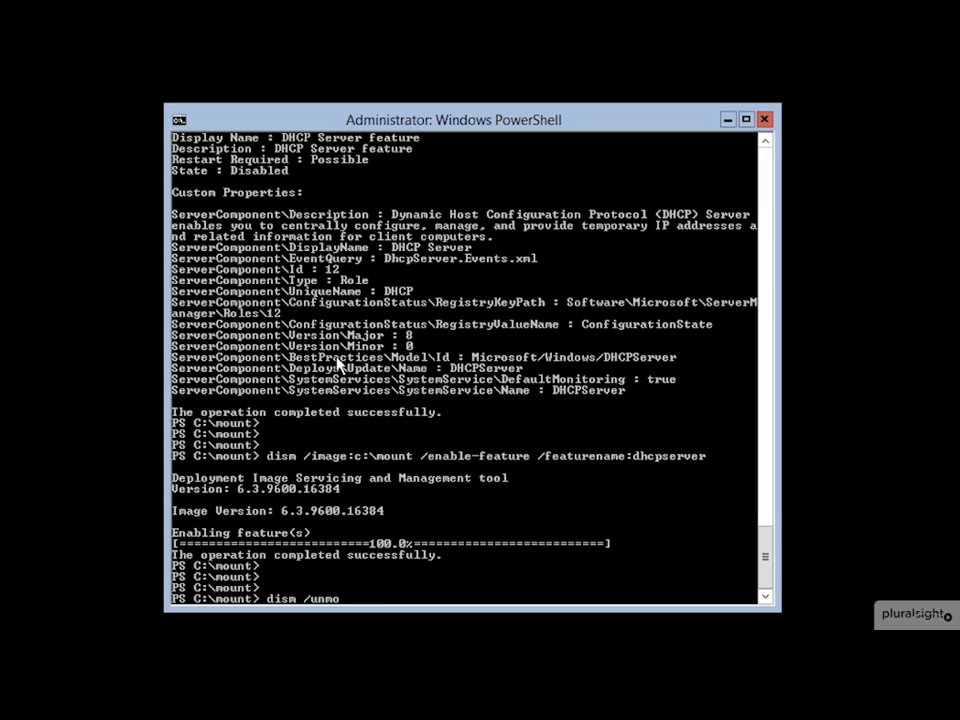
{"action": "type", "text": "unt-image"}
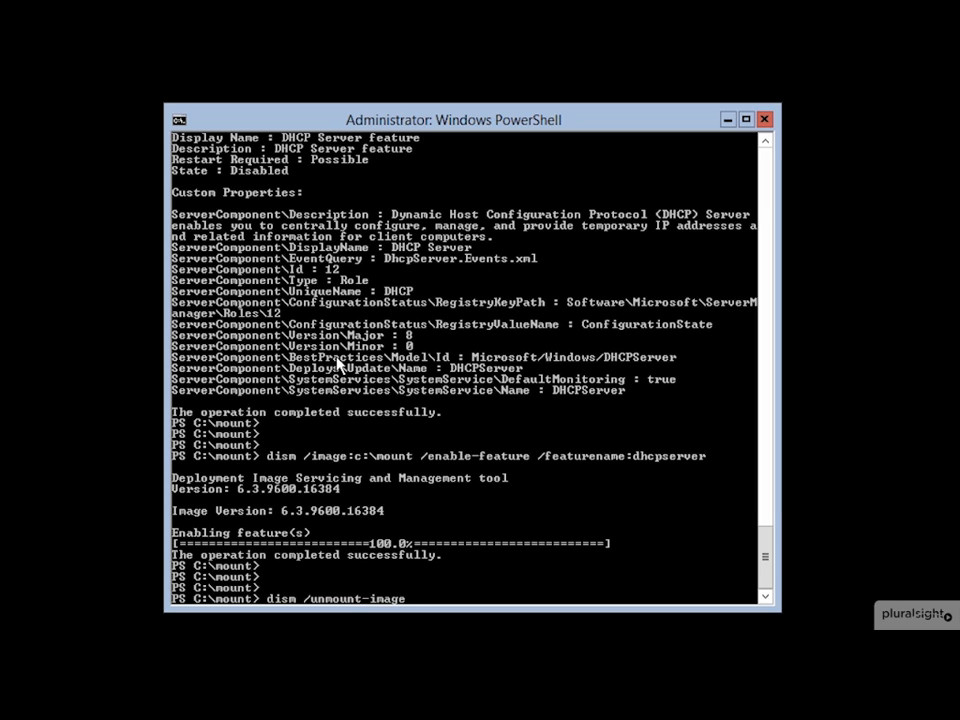
{"action": "type", "text": "/commit"}
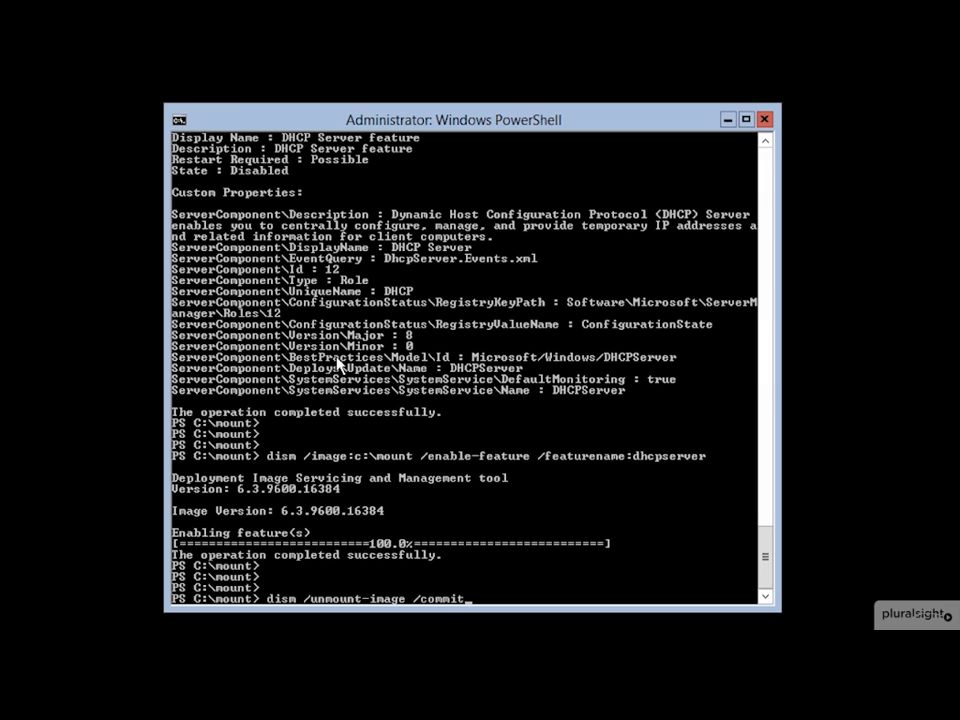